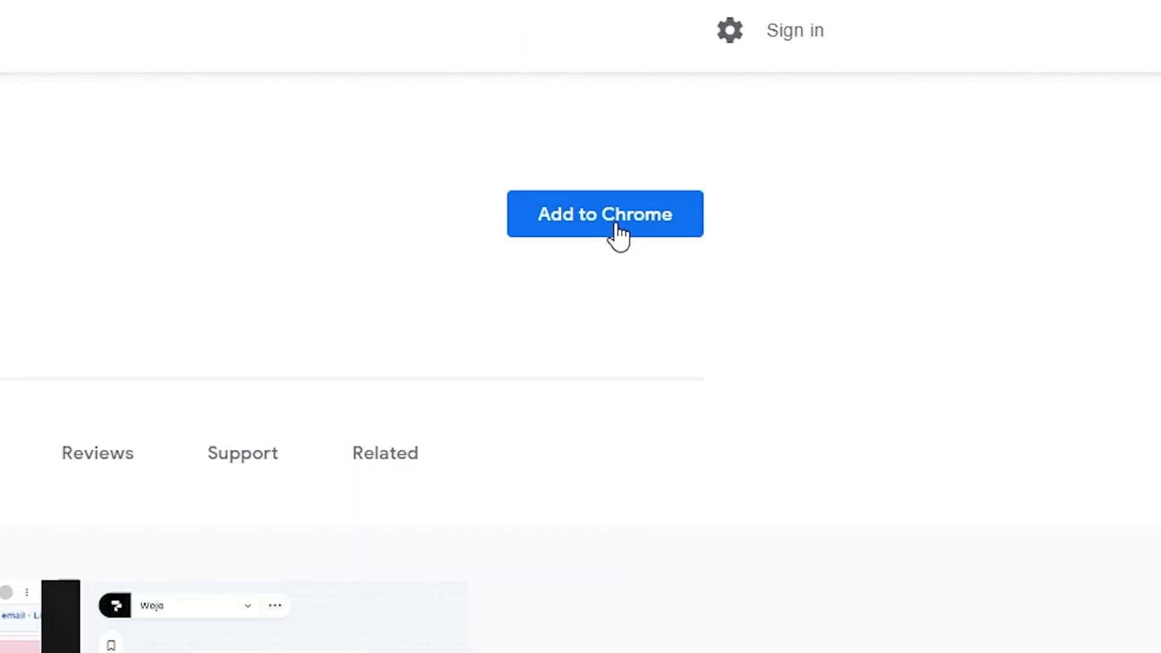
- Add the Weje Web Clipper extension to Chrome and close the 'has been added' notice
left_click(606, 214)
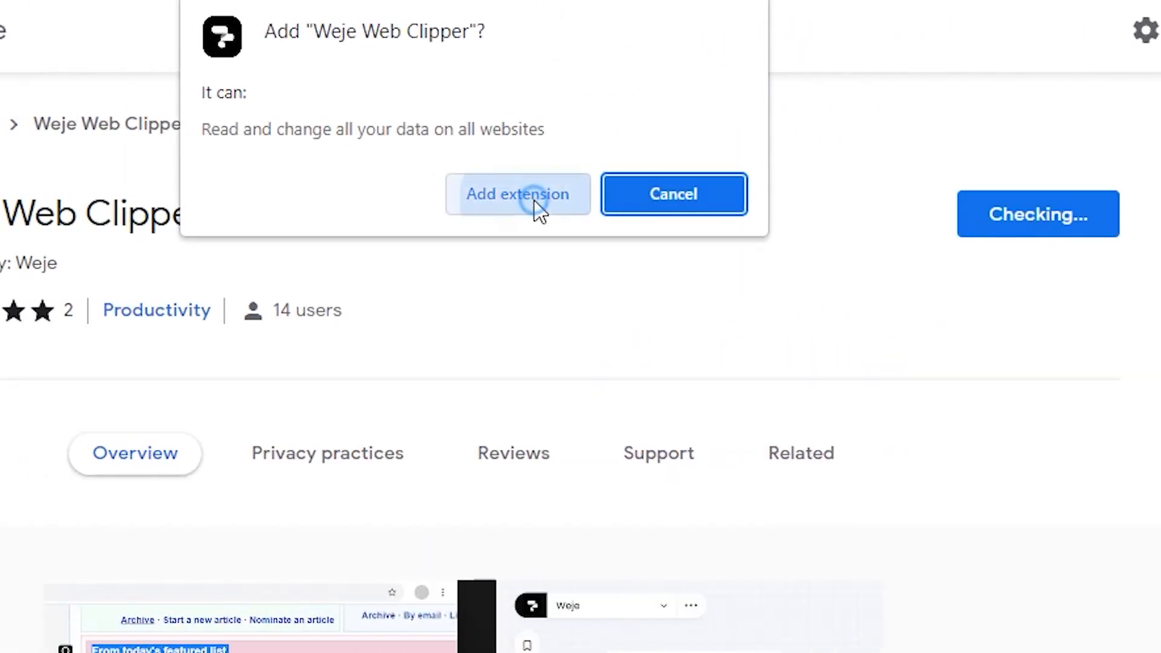
left_click(518, 194)
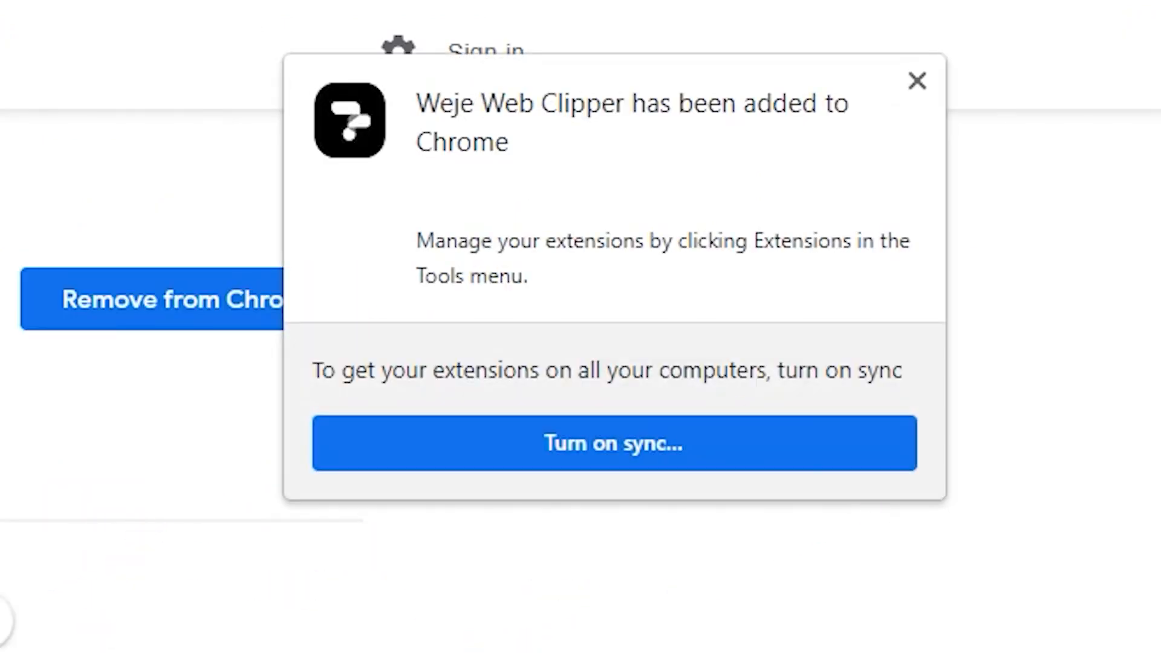
left_click(1073, 35)
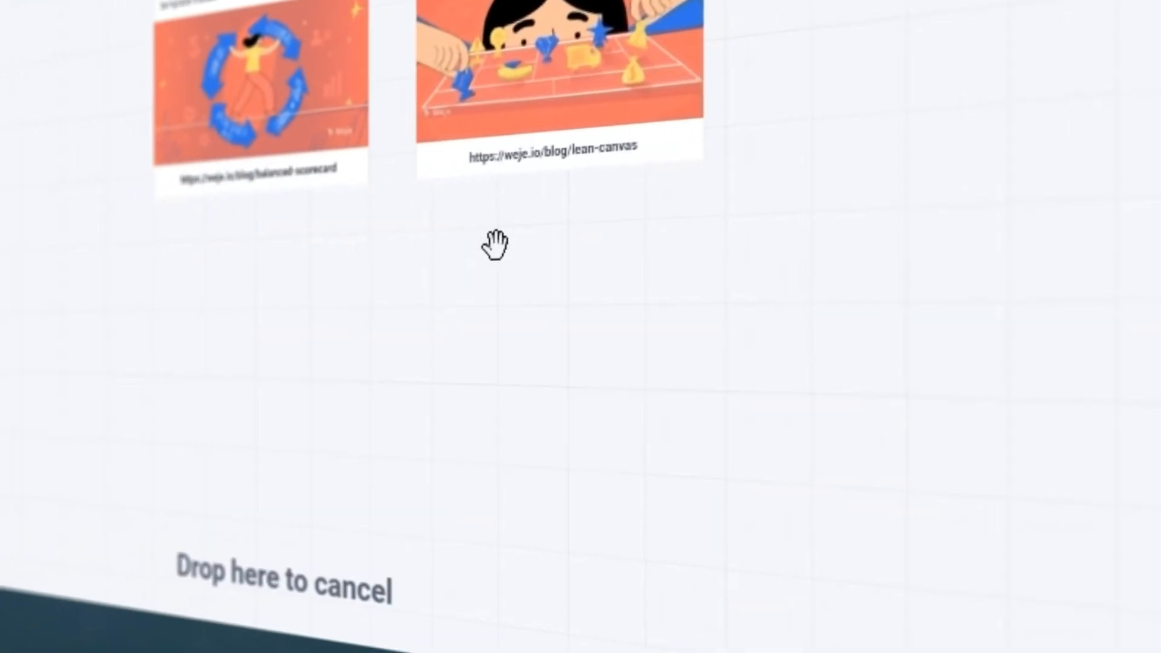
- Return to the Web Store tab with the address bar cleared
right_click(372, 324)
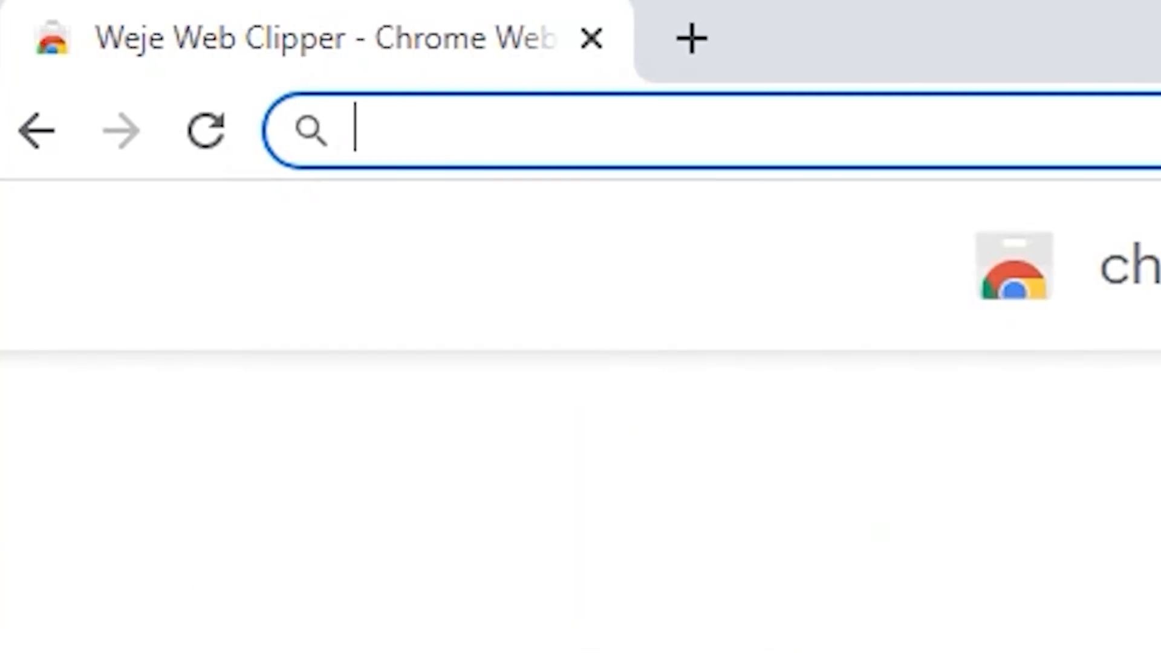
- Open weje.io/blog/balanced-scorecard and clip its URL via the Weje Web Clipper popup
type("https://weje.io/blog/balanced-scorecard")
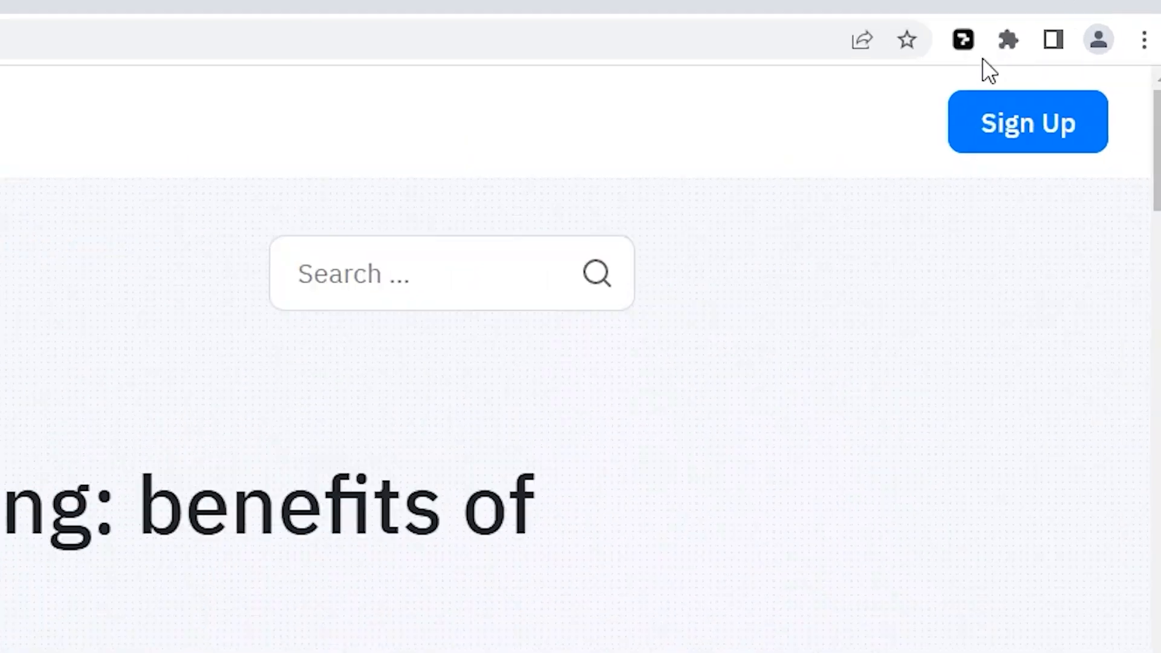
left_click(962, 39)
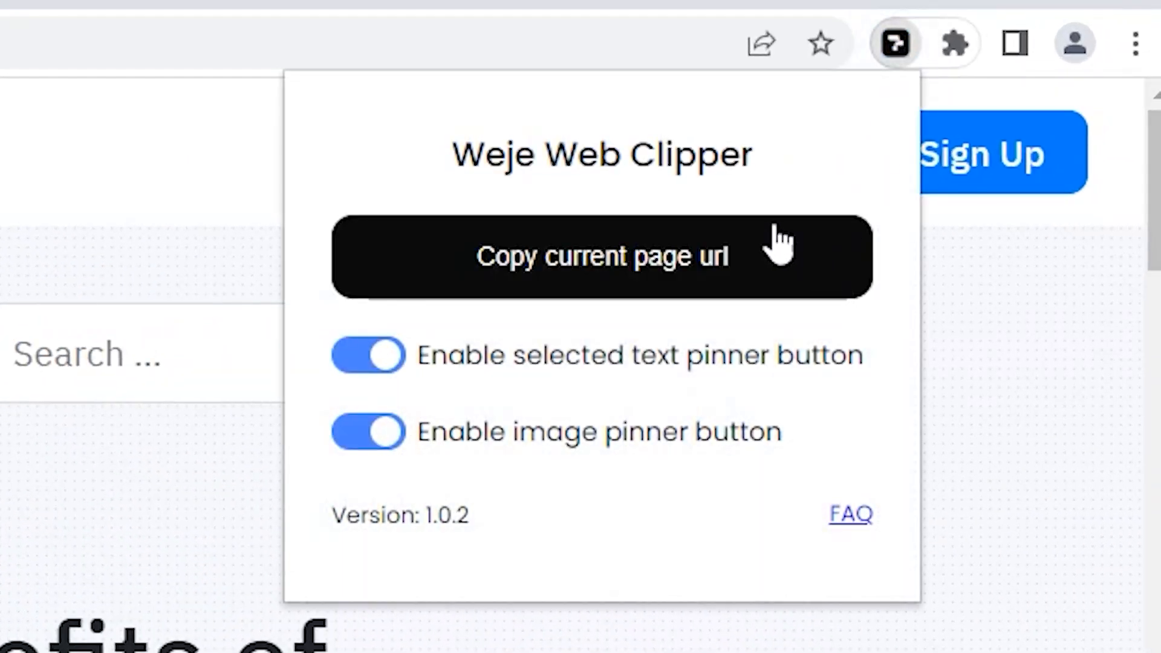
left_click(604, 255)
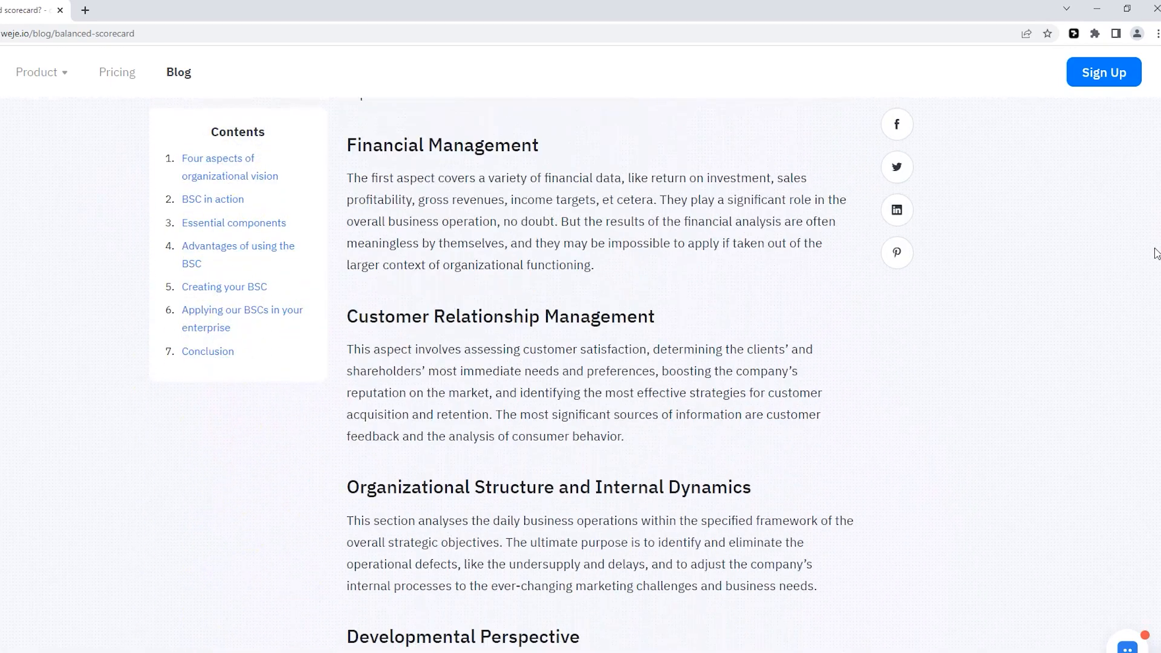
- Send the selected Creating your BSC passage to Weje web clipper and log in
right_click(250, 184)
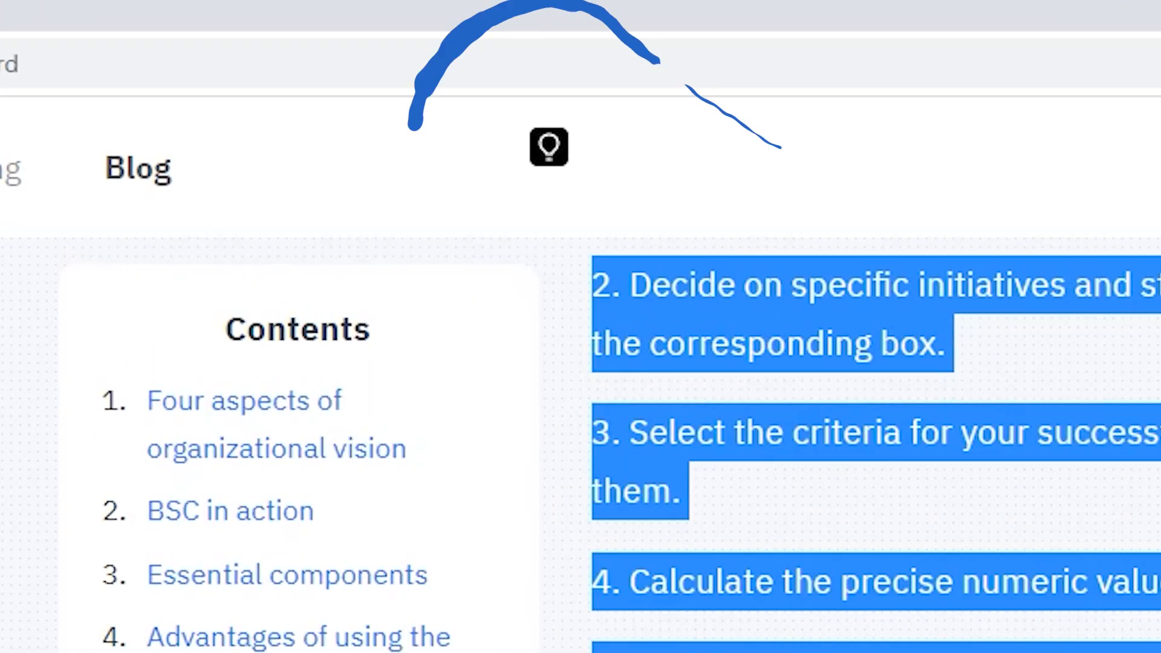
scroll("down", 3)
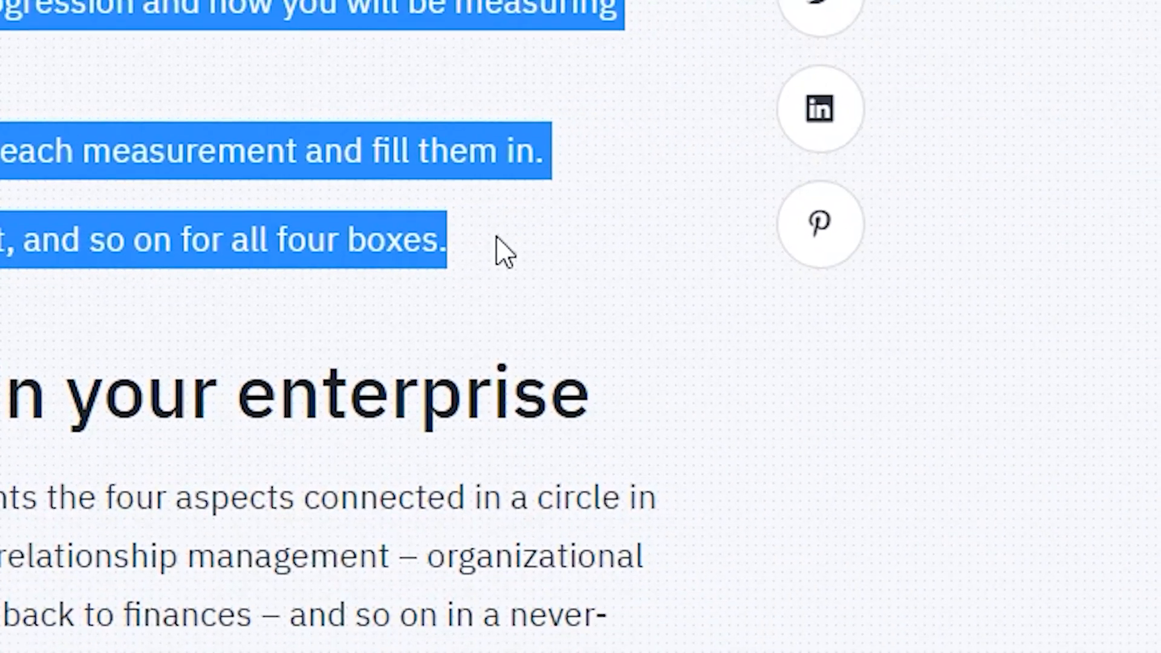
right_click(502, 252)
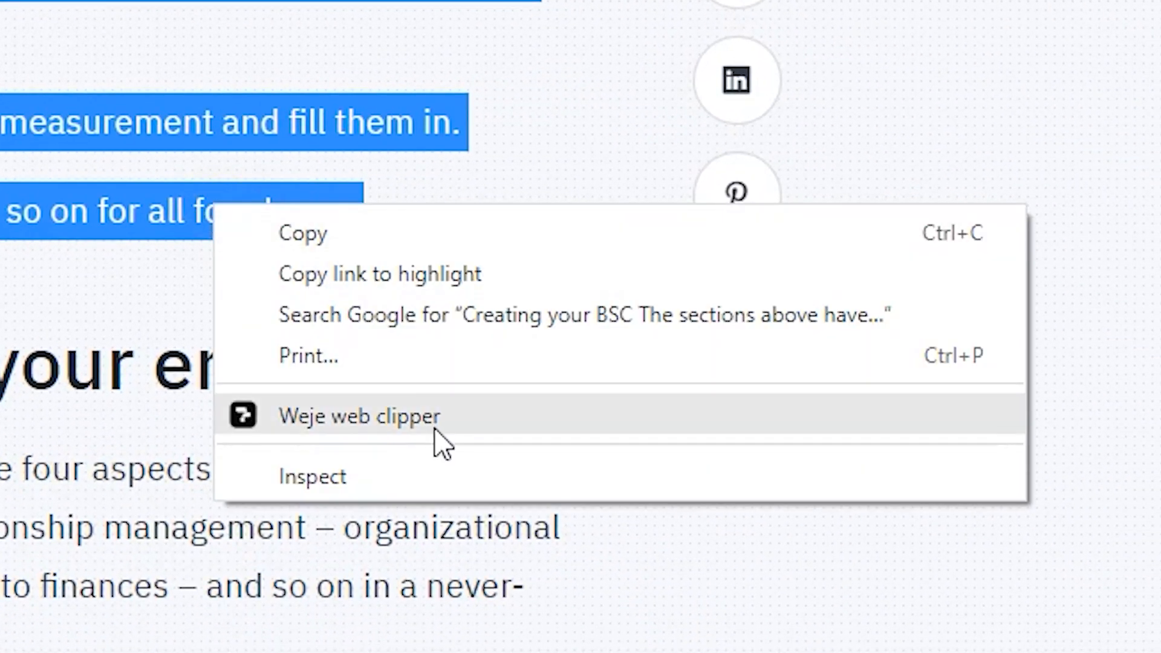
left_click(358, 417)
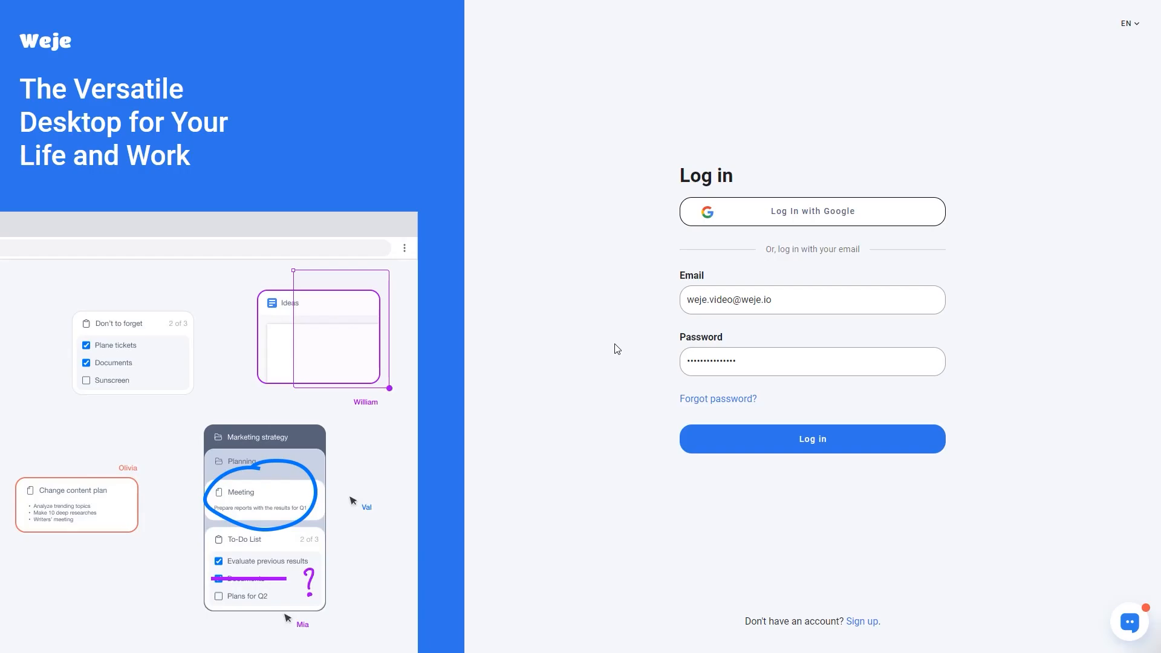
mouse_move(808, 458)
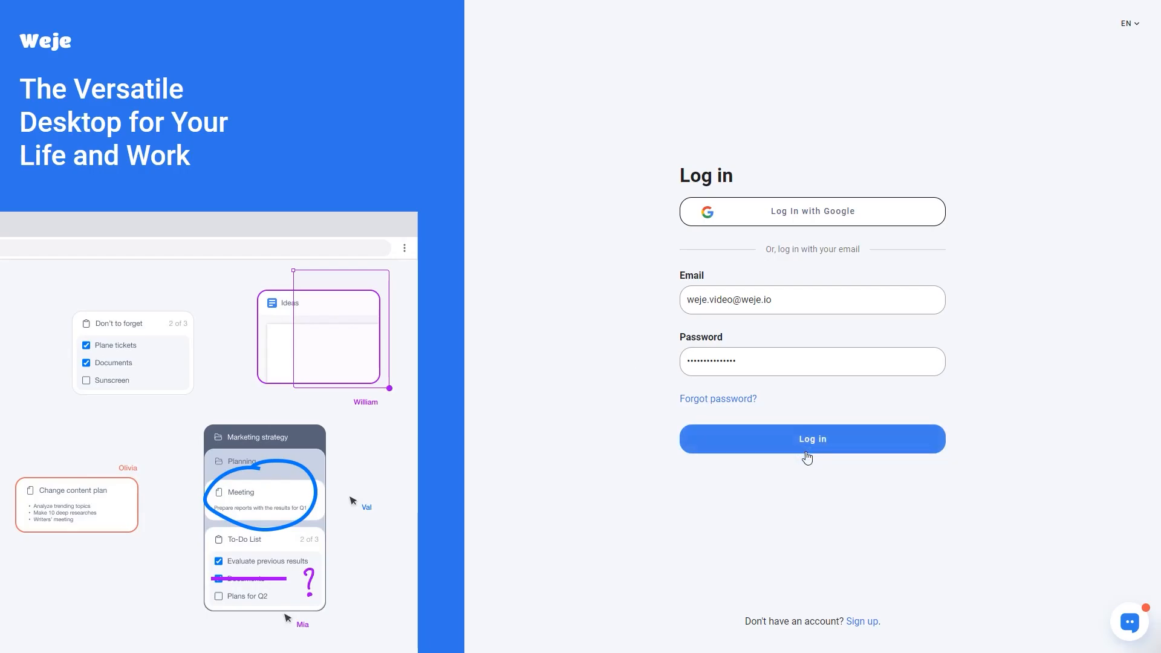
left_click(813, 439)
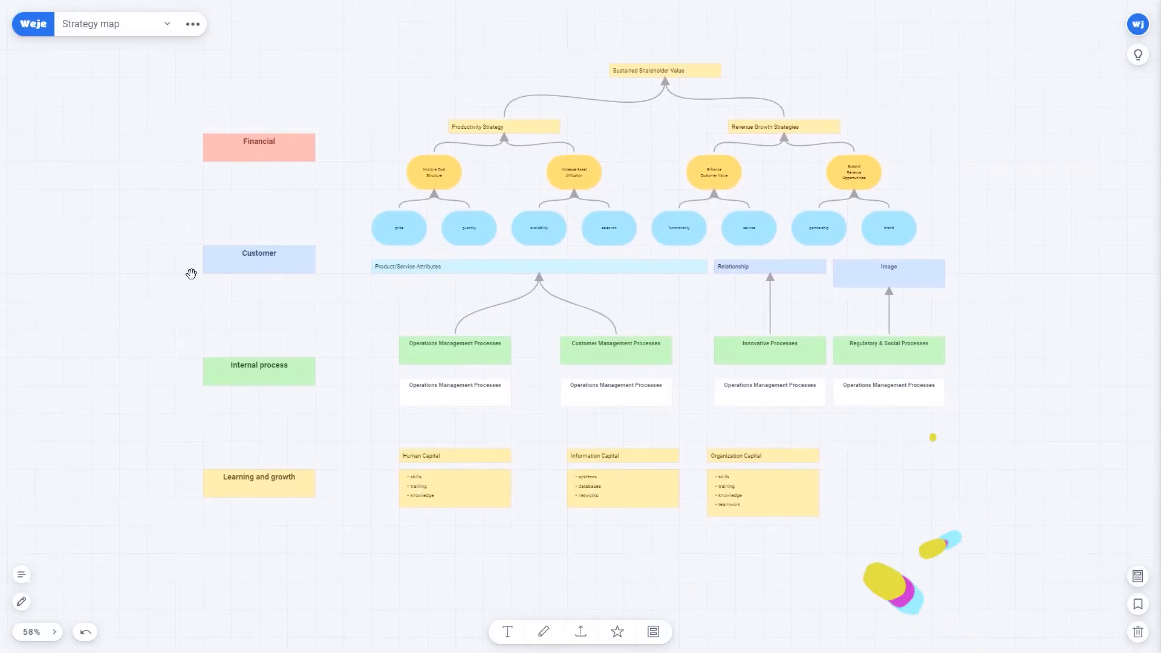
mouse_move(1138, 55)
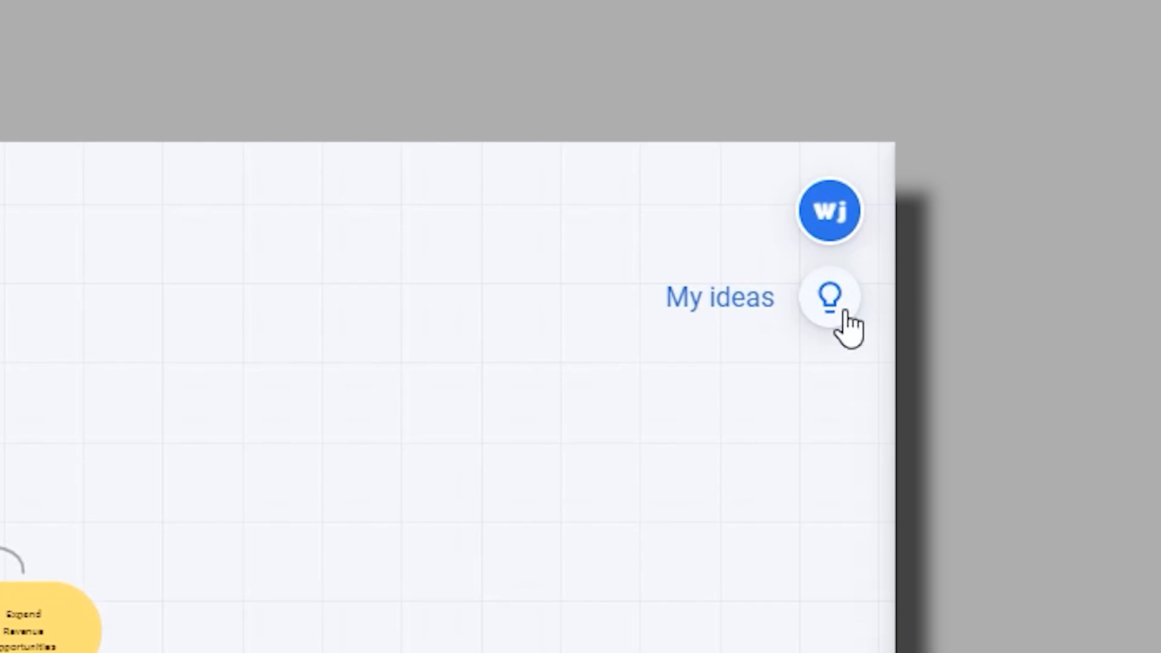
- Open the My ideas panel and scroll through the clipped BSC text and templates
left_click(831, 297)
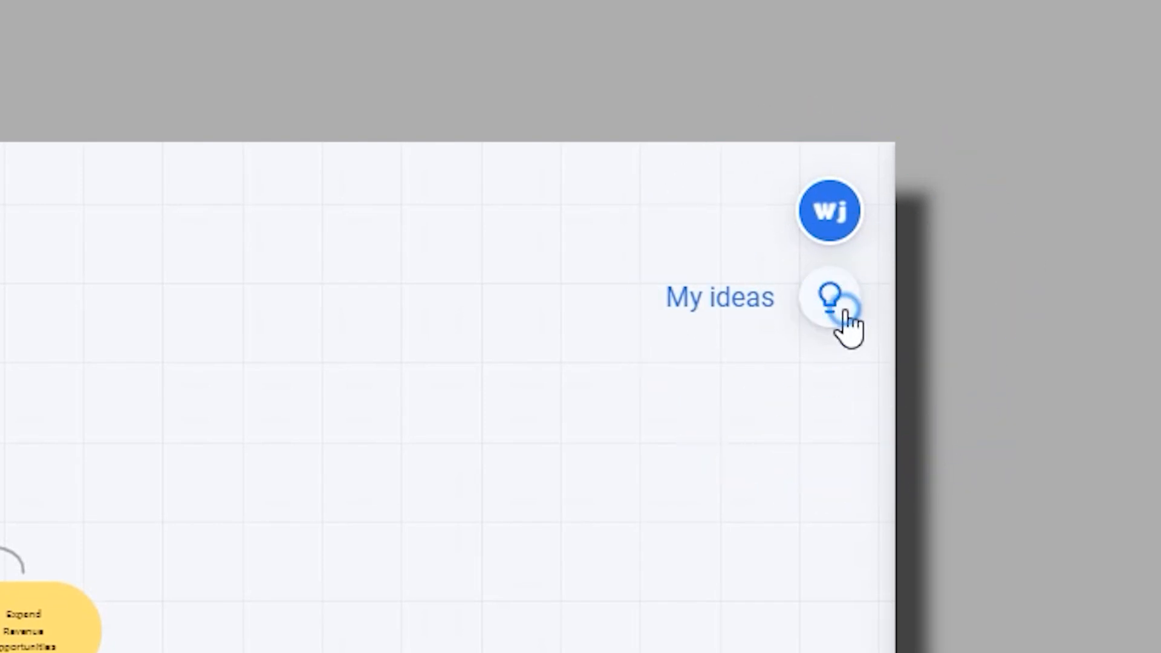
left_click(831, 299)
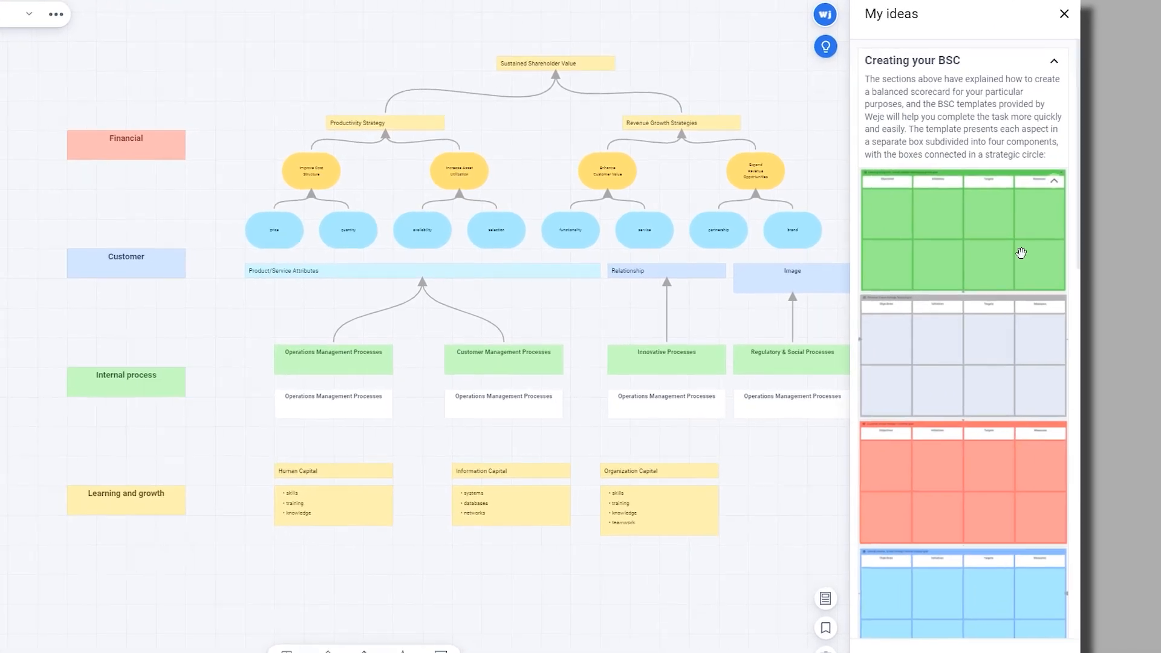
scroll("down", 3)
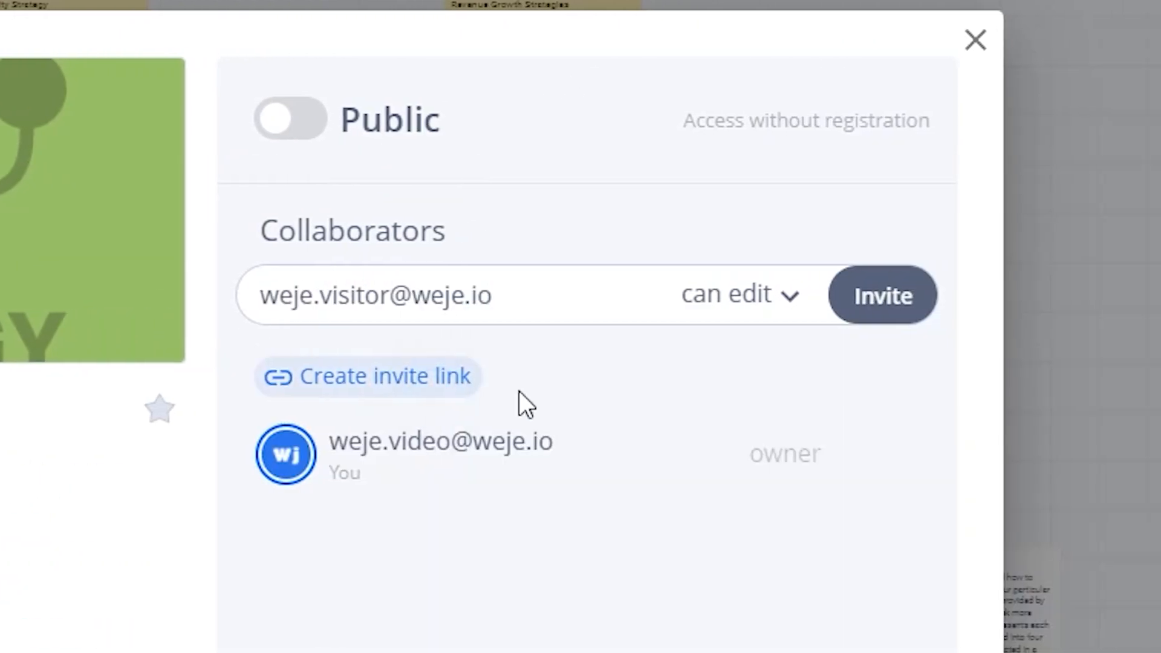
- Send a 'can edit' board invitation to the collaborator's email
left_click(974, 40)
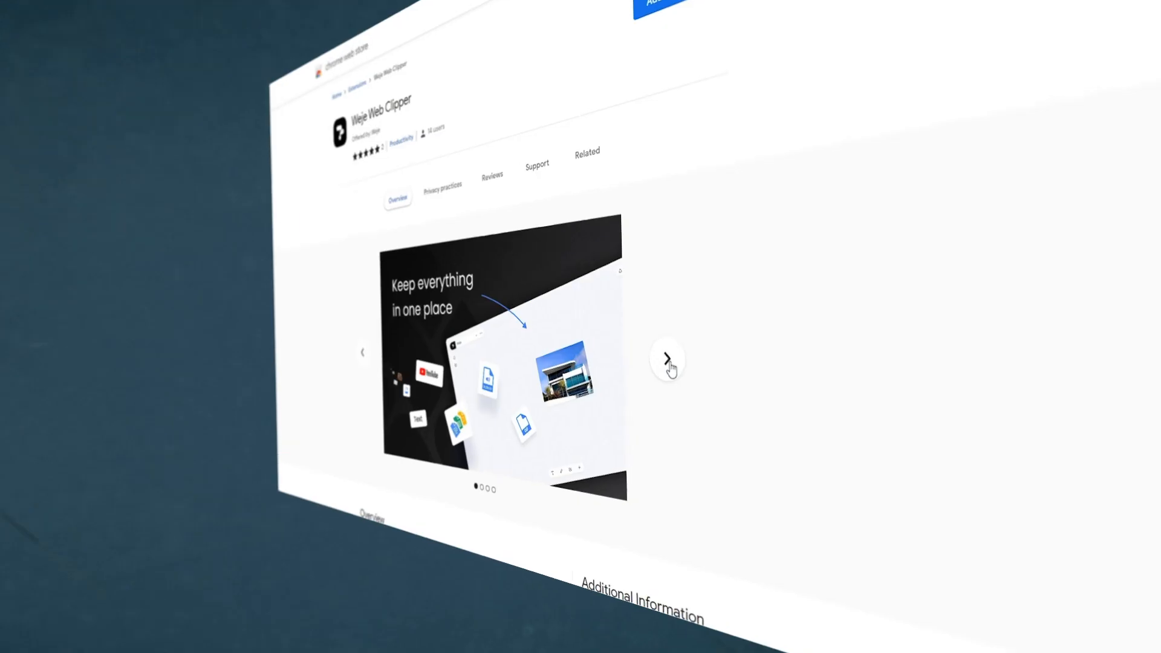
- Advance the store carousel to the 'save content to your Weje ideas' screenshot
left_click(670, 363)
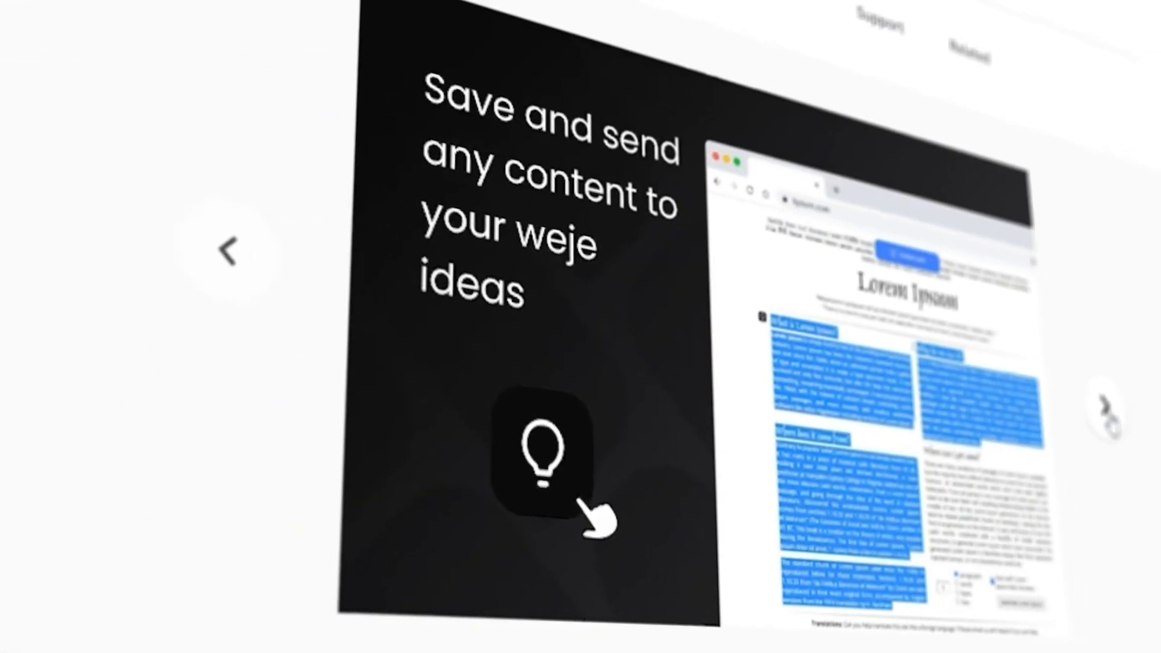